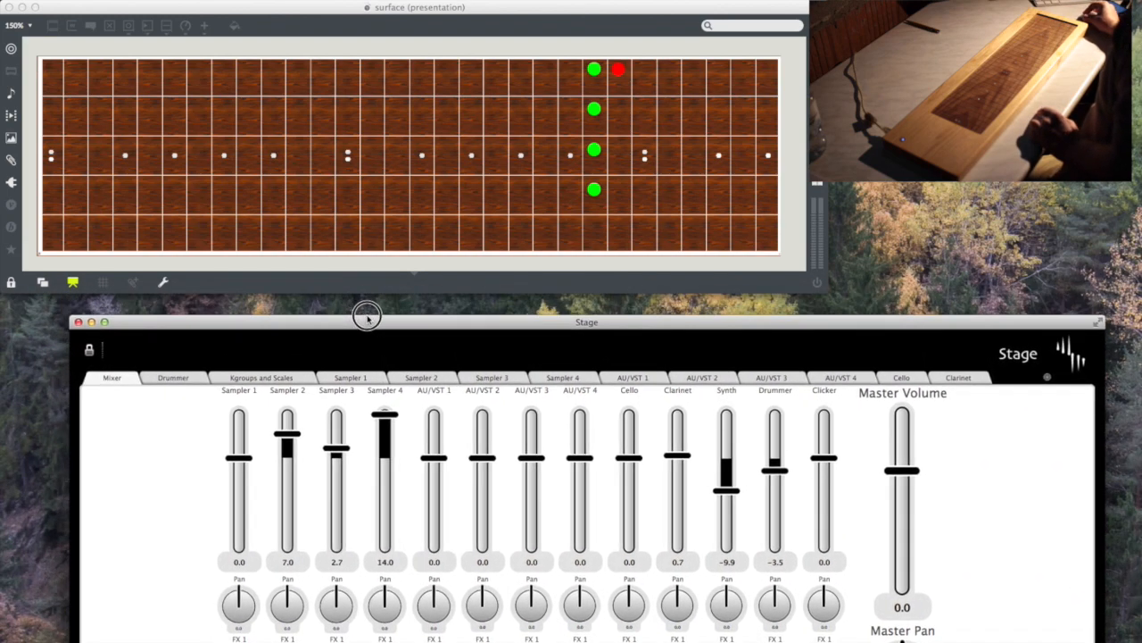
mouse_move(368, 314)
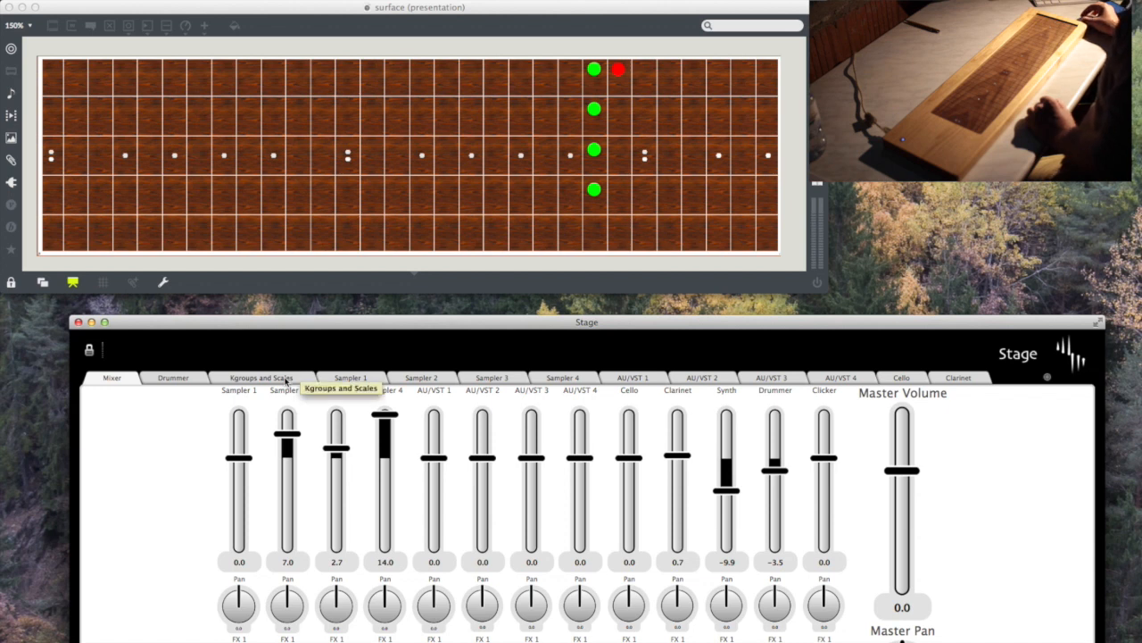
- Show the Kgroups and Scales page for the three keygroups, then return to the mixer page
click(261, 376)
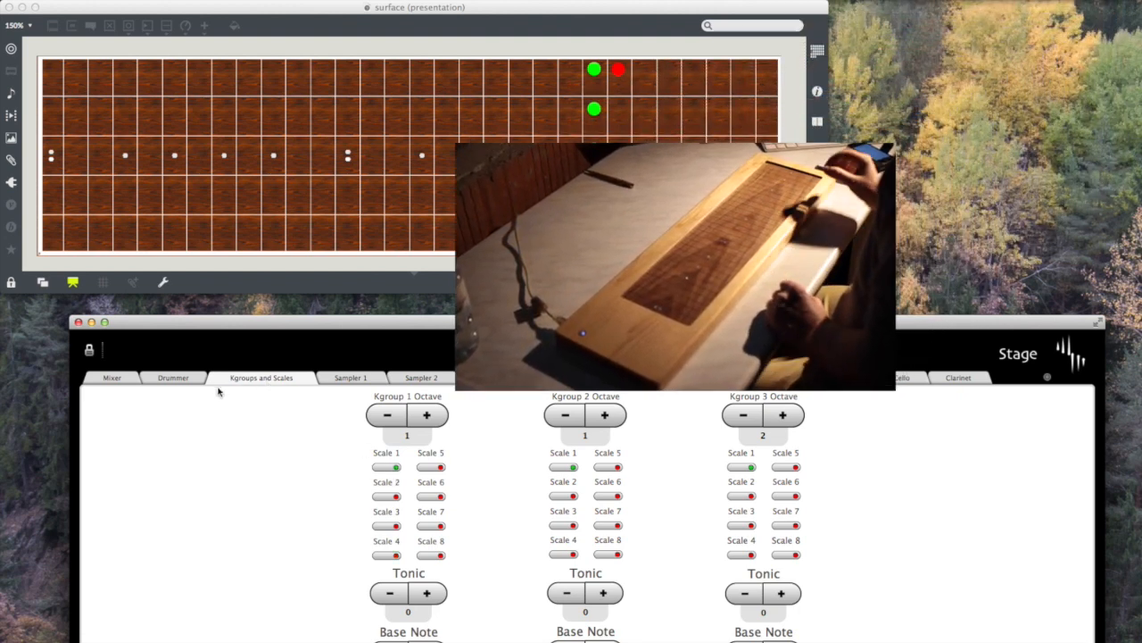
click(111, 377)
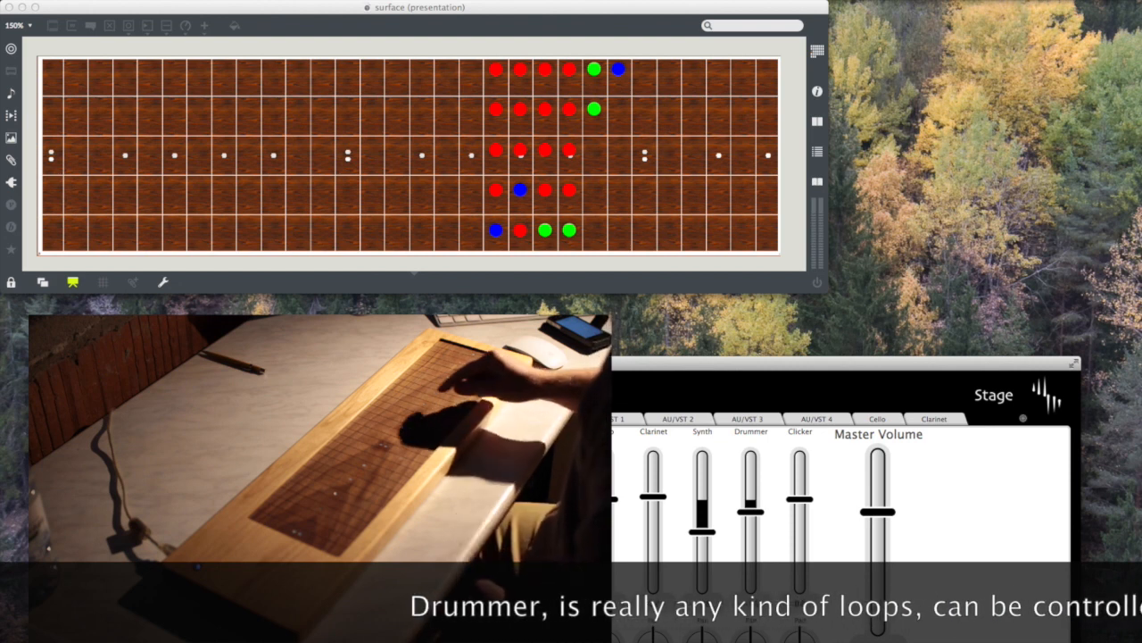
- Enable the Drummer loops so the loop keys light red, green and blue on the surface
click(541, 68)
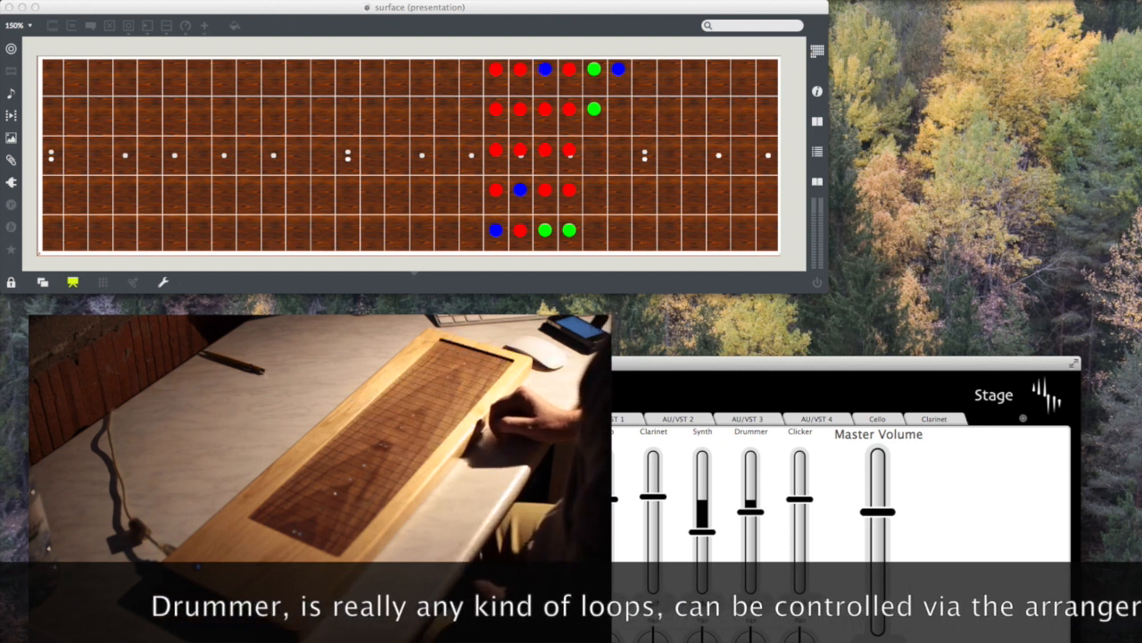